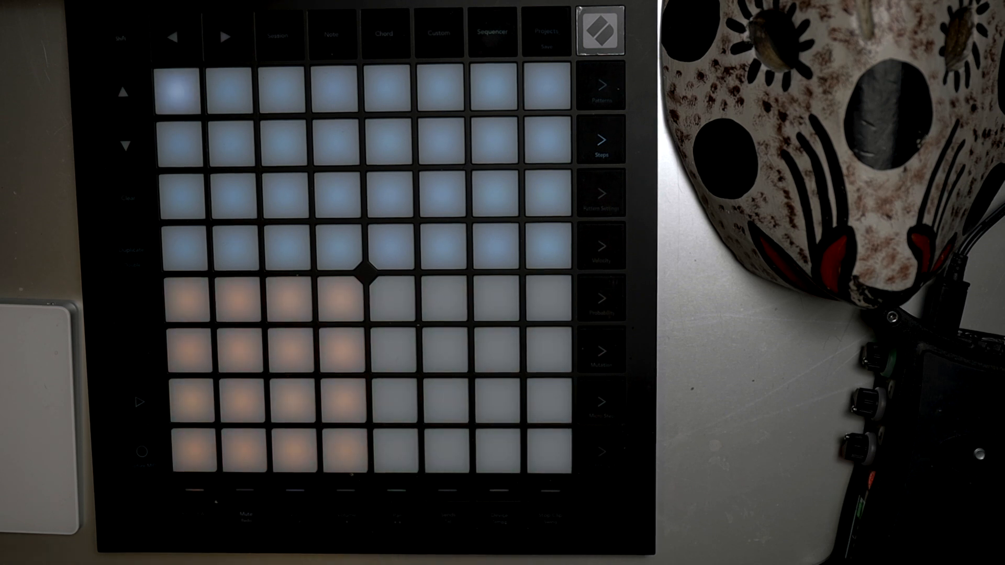
Open the Synth track's Retro Synth instrument and browse the 01 Synth Leads presets
click(183, 451)
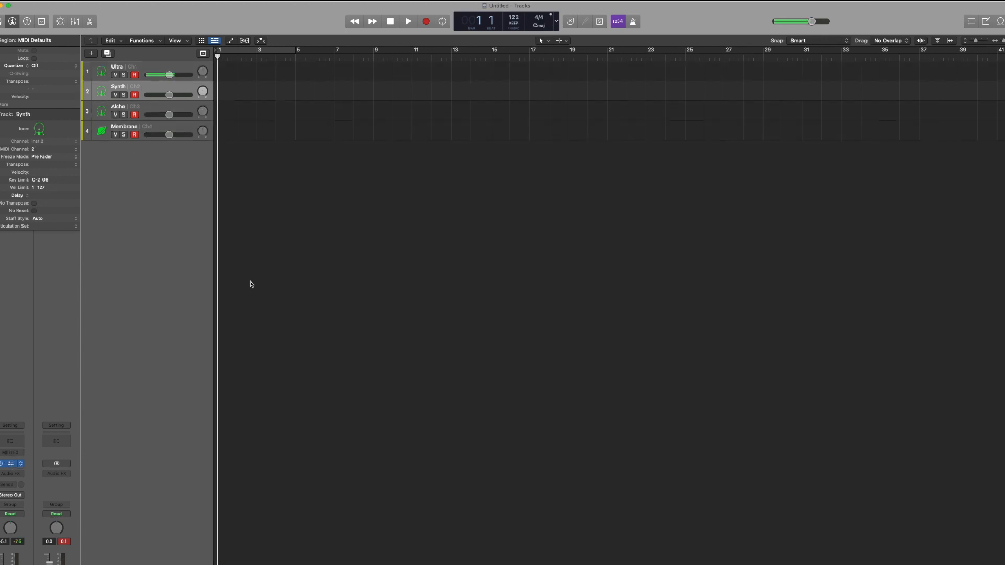
click(388, 117)
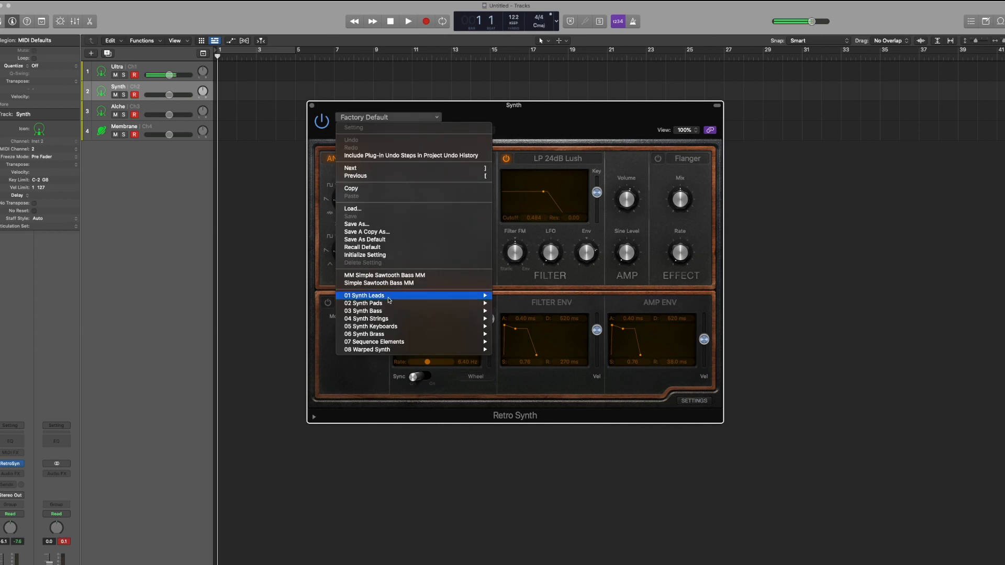
click(385, 275)
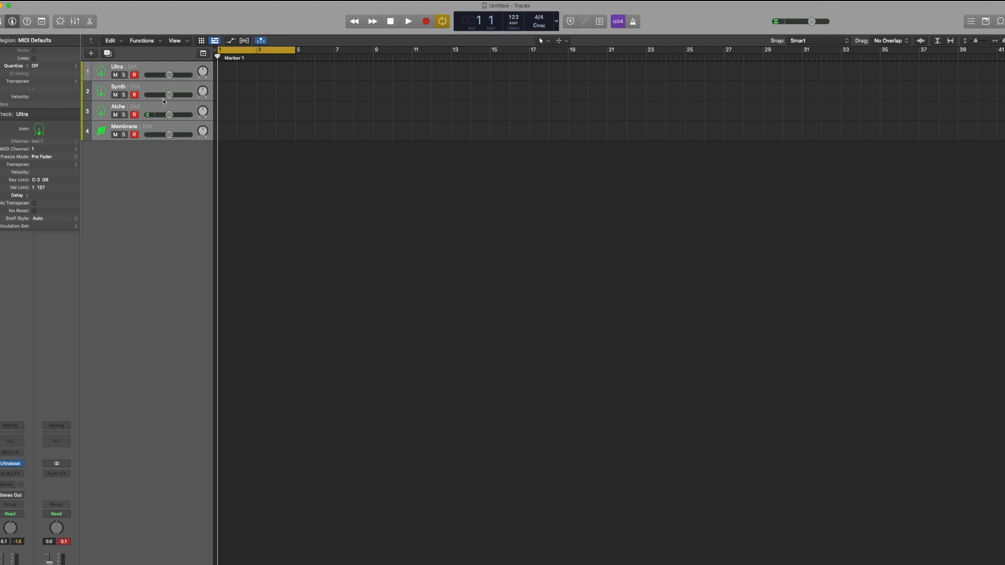
Select the Alche track header to make it the active track
click(117, 106)
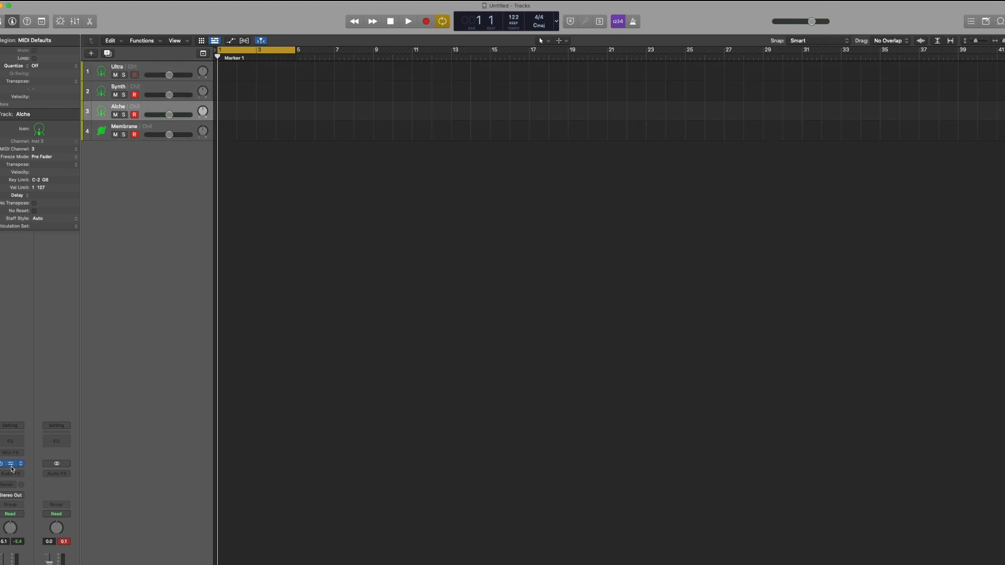